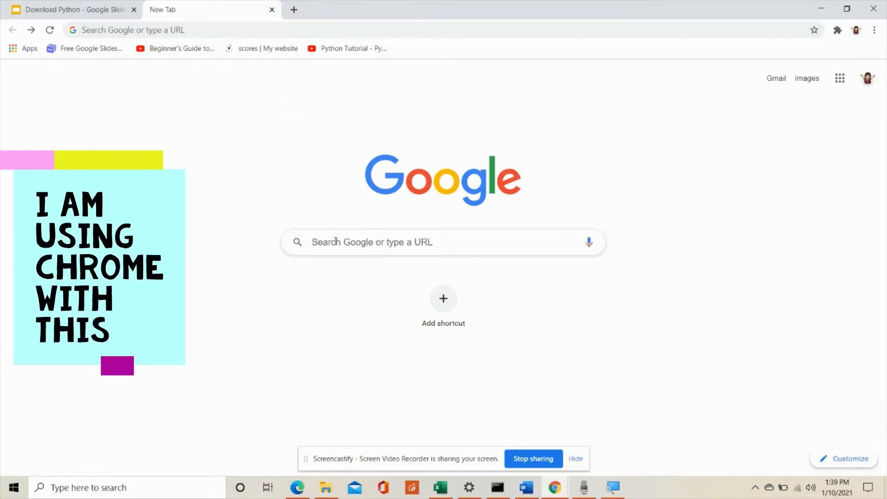
Step: Focus the address bar to enter python.org/downloads/windows
{"action": "left_click", "coordinate": [443, 242]}
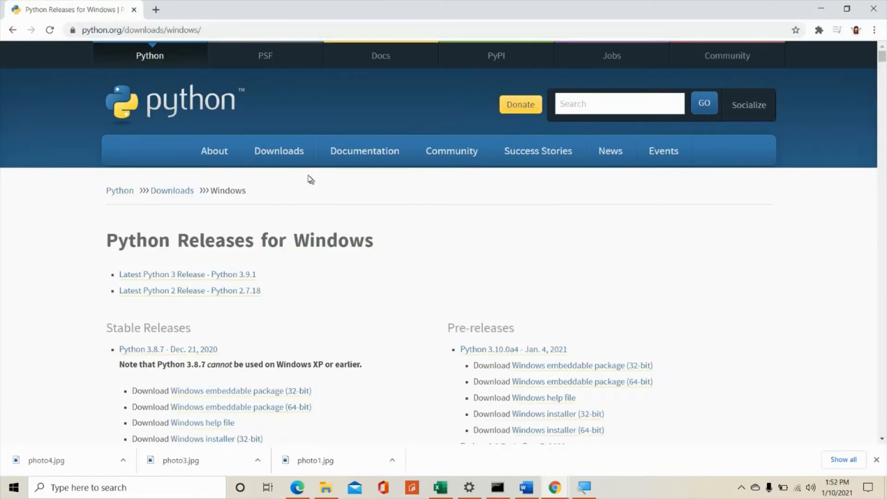
{"action": "mouse_move", "coordinate": [278, 151]}
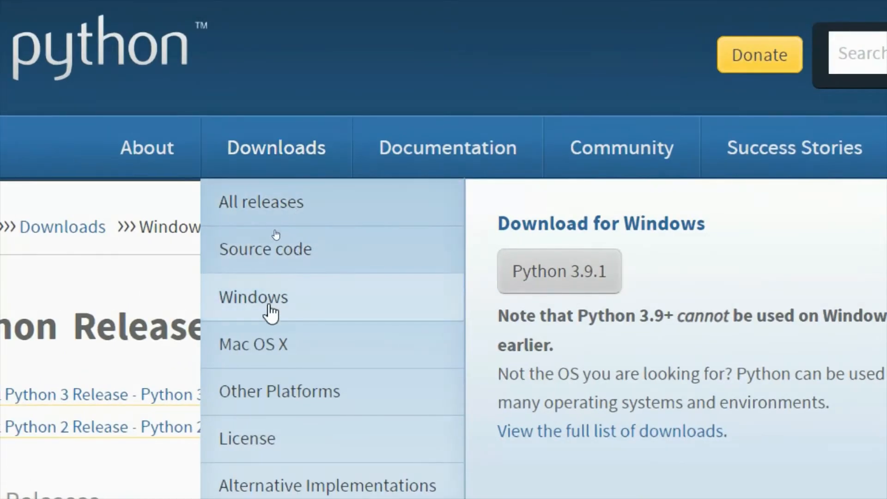
{"action": "mouse_move", "coordinate": [279, 360]}
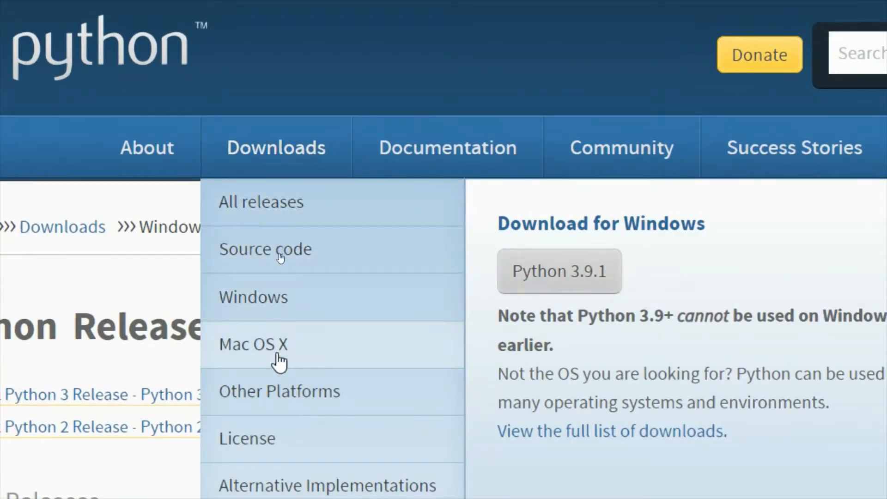
{"action": "mouse_move", "coordinate": [275, 401]}
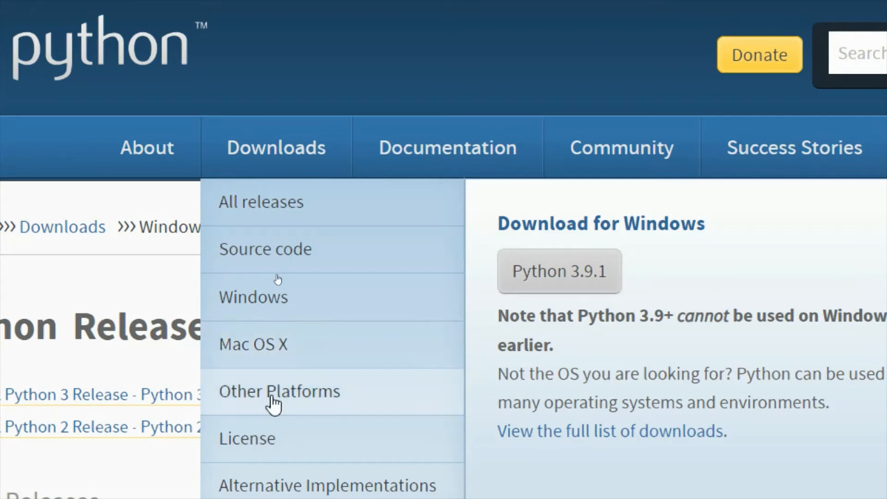
{"action": "mouse_move", "coordinate": [279, 298]}
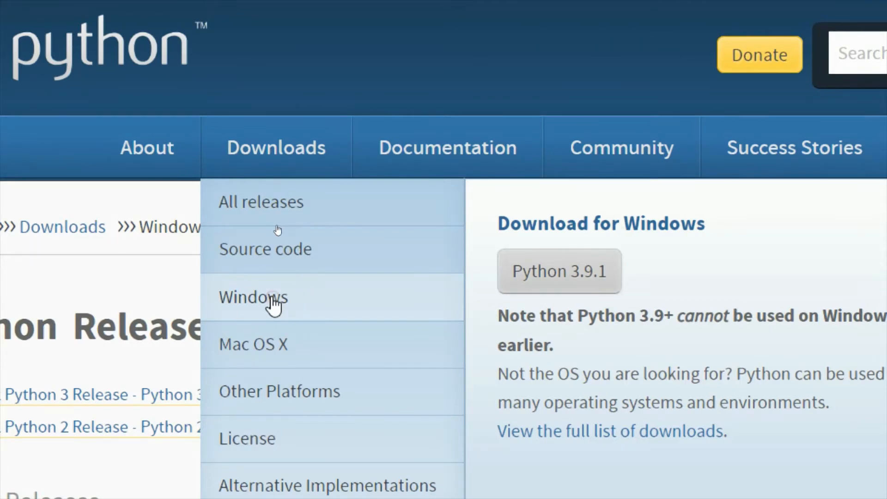
Step: Open Windows downloads from the python.org Downloads menu and scroll the releases
{"action": "left_click", "coordinate": [252, 297]}
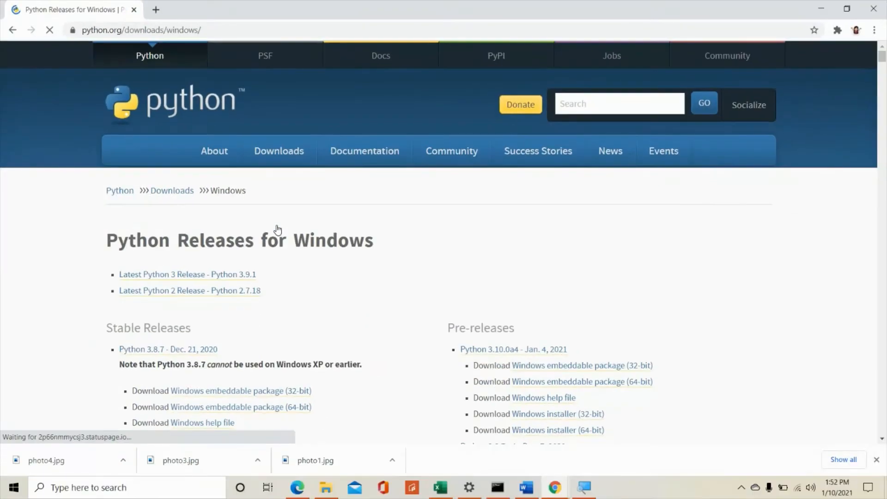
{"action": "scroll", "scroll_direction": "down", "scroll_amount": 3}
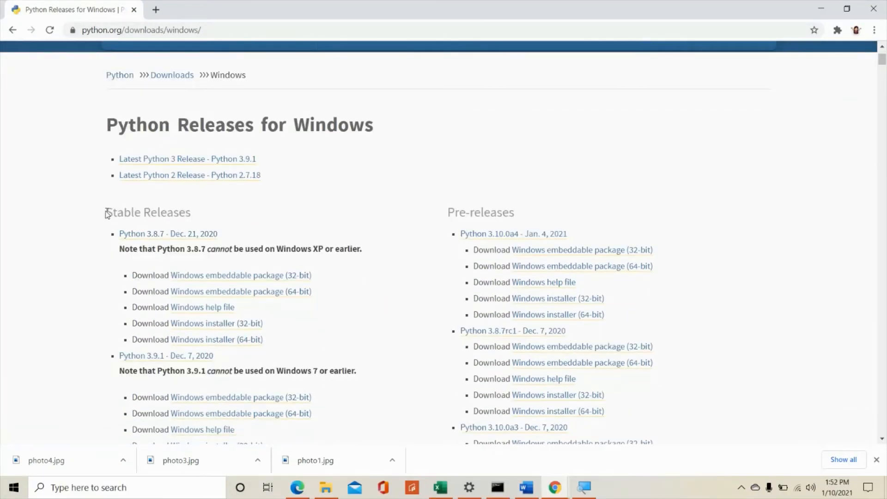
{"action": "mouse_move", "coordinate": [253, 227]}
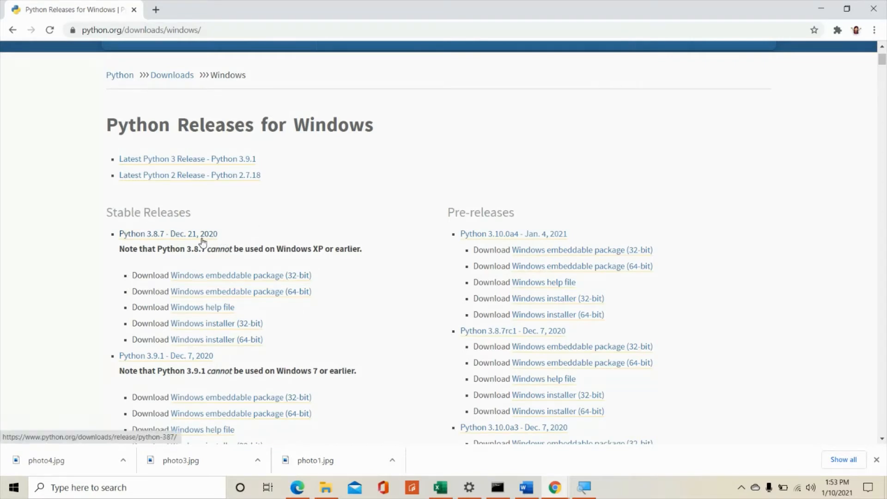
{"action": "mouse_move", "coordinate": [176, 237]}
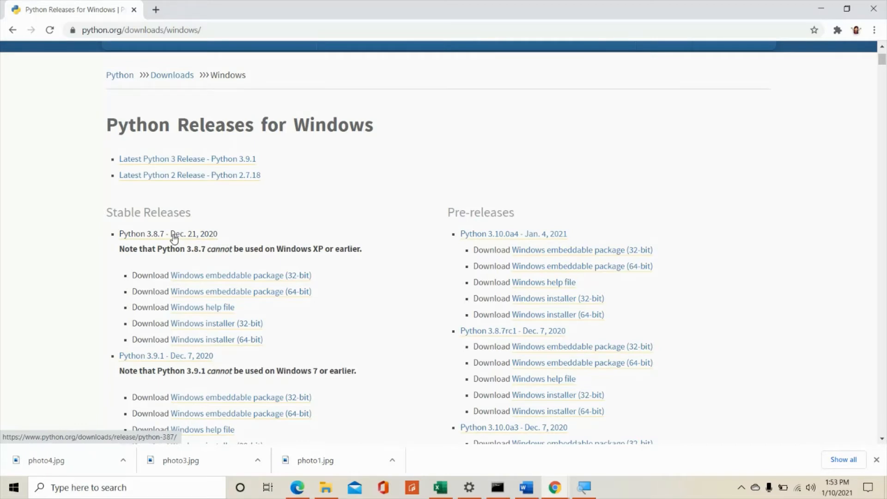
{"action": "mouse_move", "coordinate": [155, 241]}
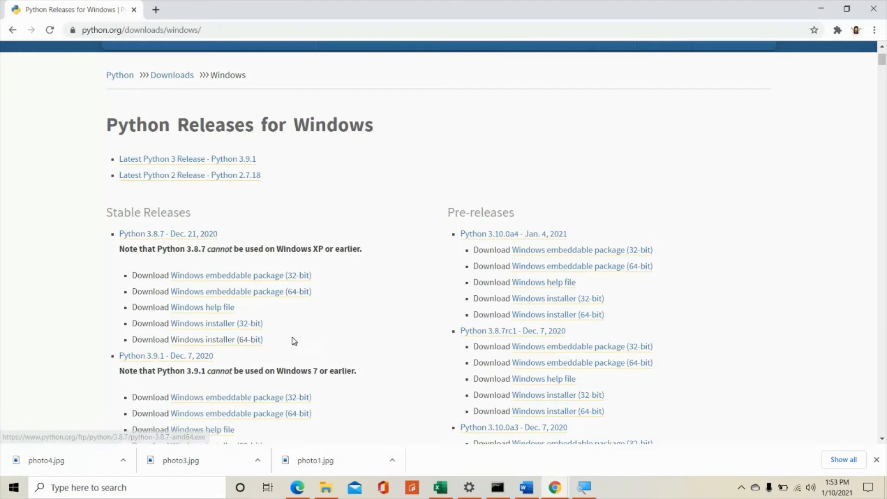
{"action": "mouse_move", "coordinate": [216, 339]}
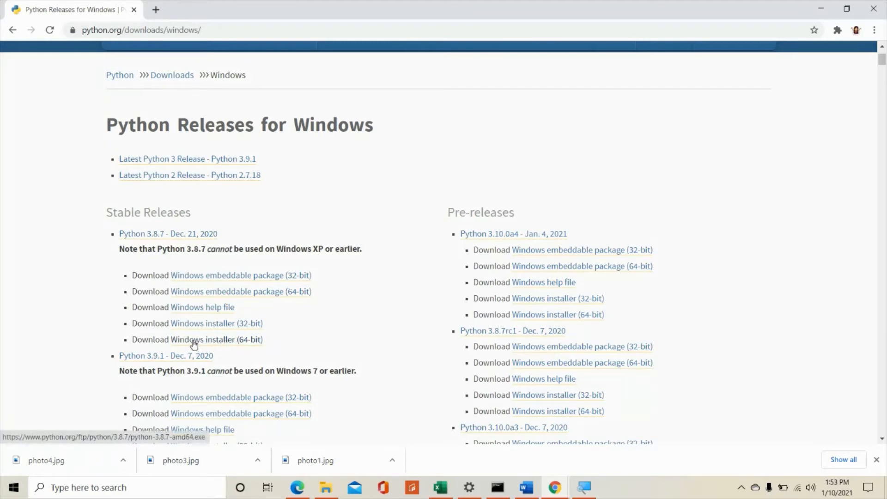
{"action": "mouse_move", "coordinate": [247, 345]}
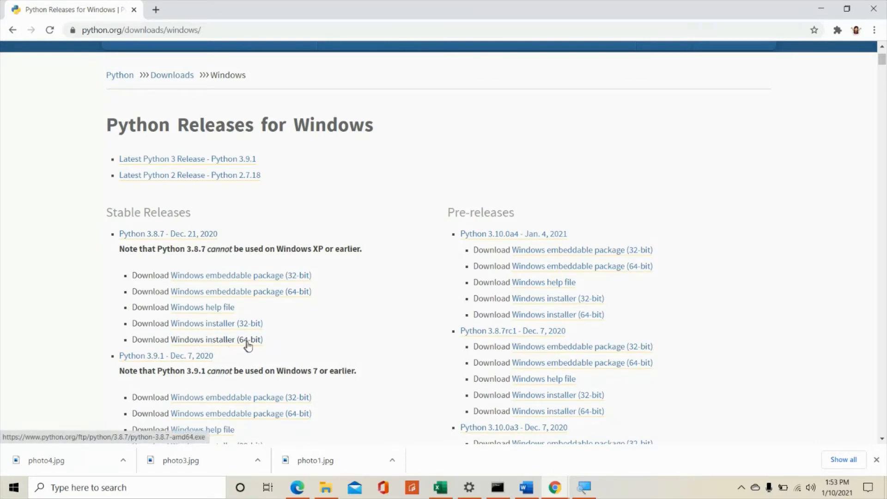
{"action": "mouse_move", "coordinate": [264, 320]}
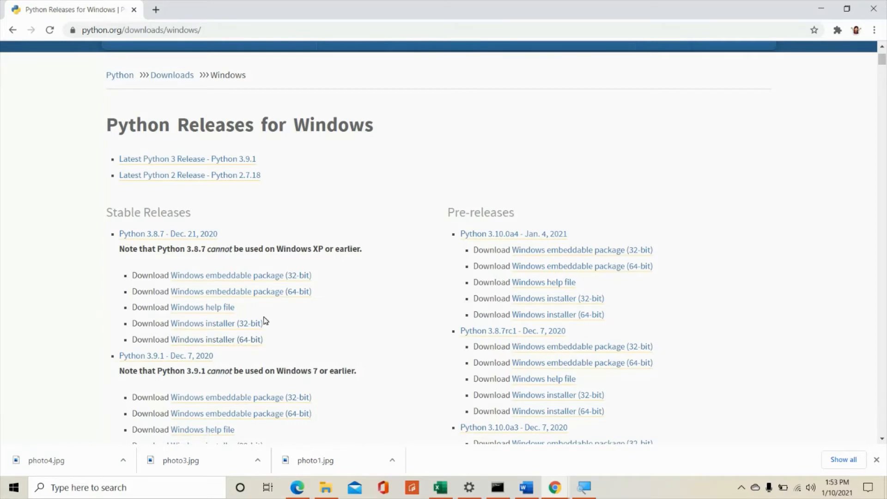
{"action": "mouse_move", "coordinate": [215, 323]}
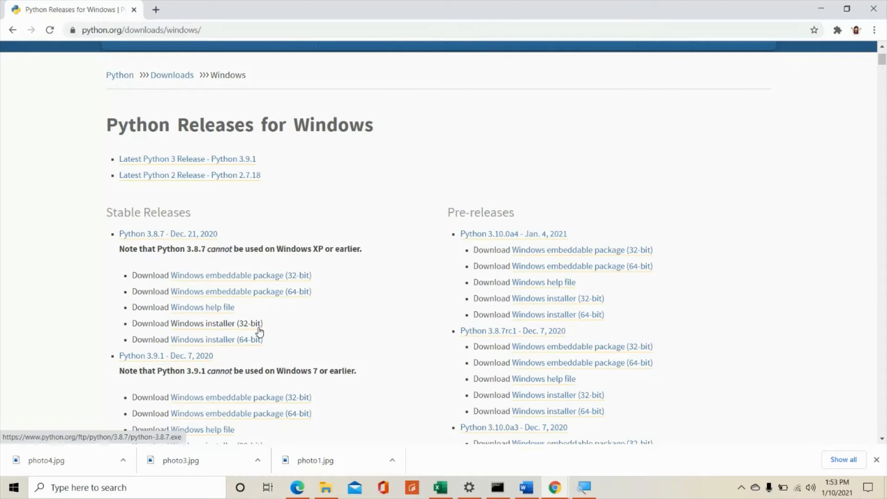
{"action": "mouse_move", "coordinate": [238, 322]}
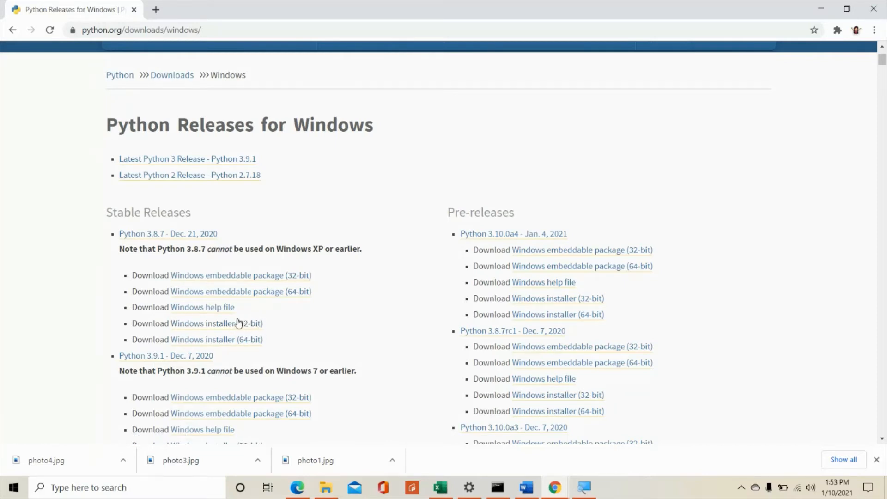
{"action": "mouse_move", "coordinate": [247, 342]}
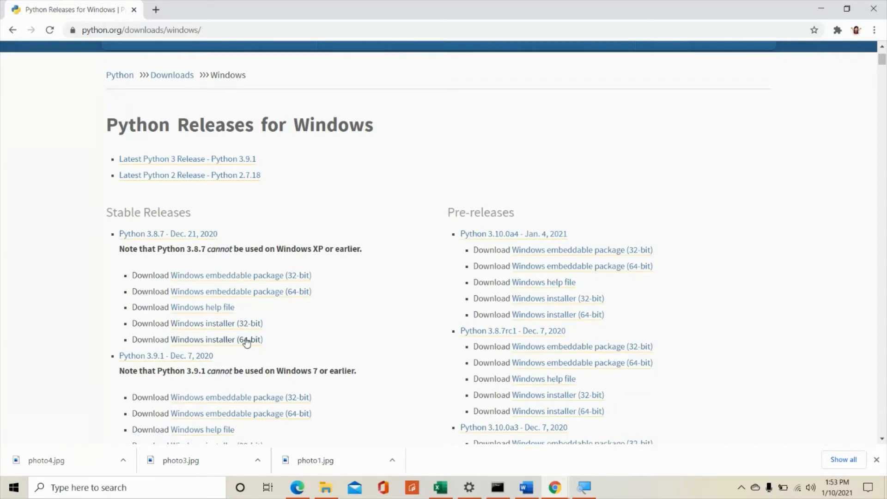
{"action": "mouse_move", "coordinate": [221, 327]}
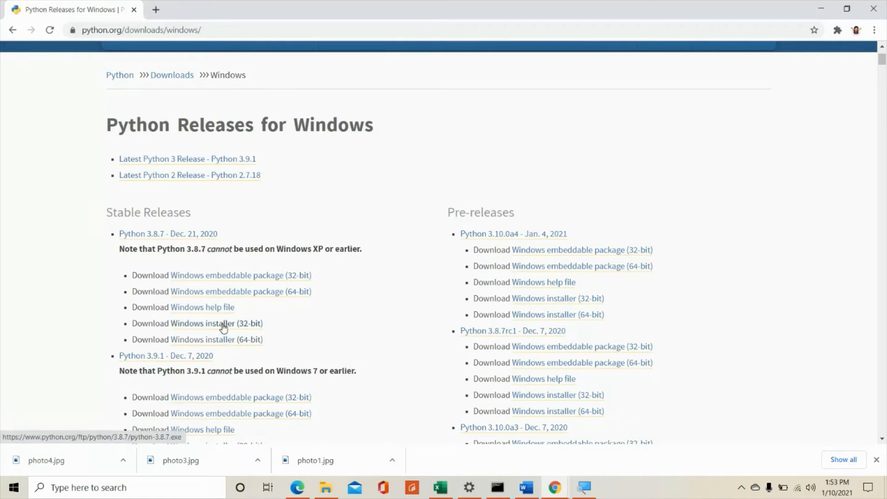
{"action": "mouse_move", "coordinate": [219, 340]}
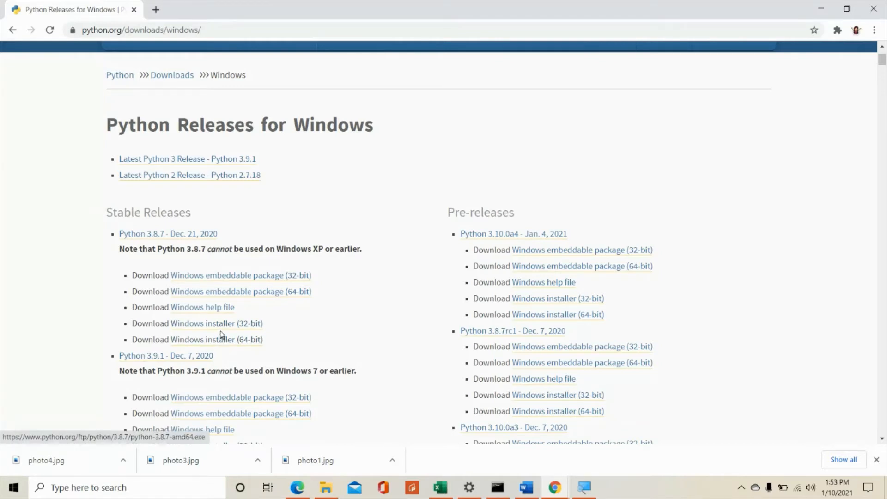
{"action": "mouse_move", "coordinate": [293, 327]}
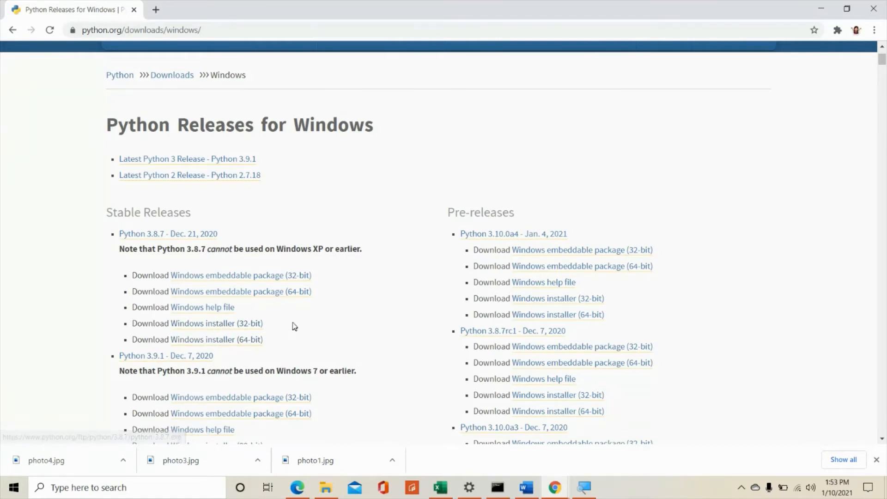
Step: Find Python 3.8.7 (Dec. 21, 2020) and download its 64-bit Windows installer
{"action": "scroll", "scroll_direction": "down", "scroll_amount": 3}
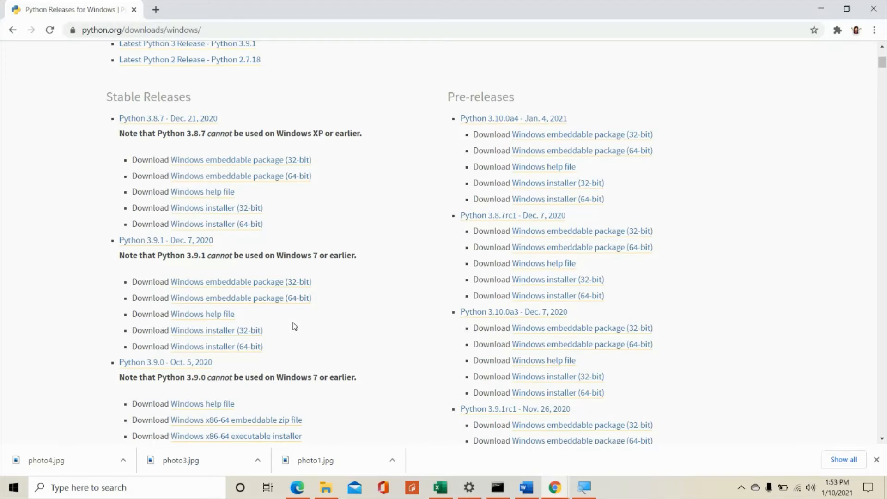
{"action": "mouse_move", "coordinate": [282, 341]}
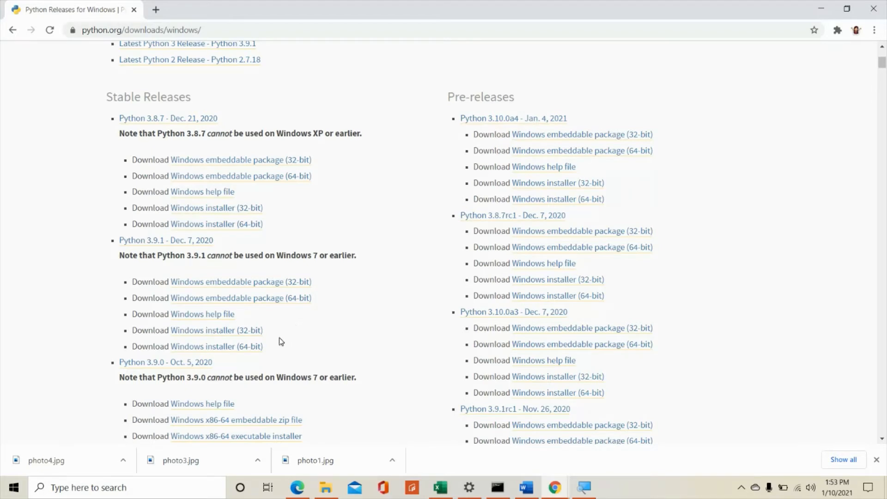
{"action": "mouse_move", "coordinate": [191, 339]}
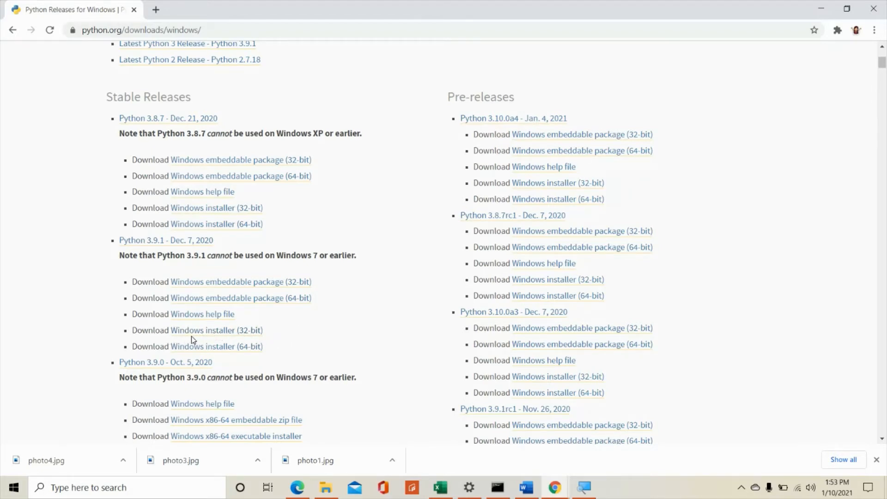
{"action": "mouse_move", "coordinate": [215, 330]}
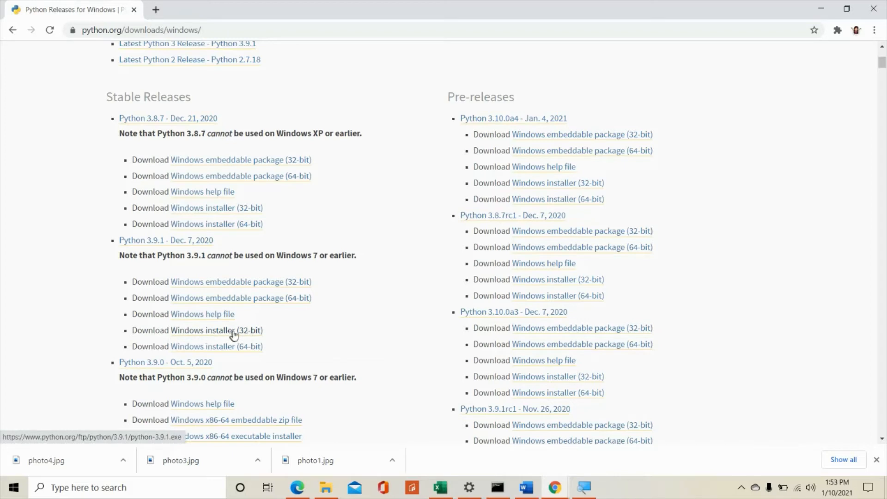
{"action": "mouse_move", "coordinate": [247, 335]}
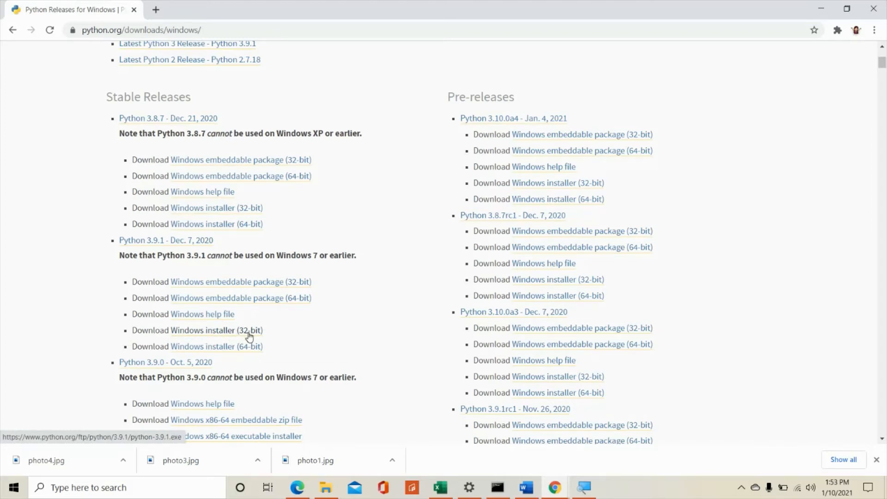
{"action": "mouse_move", "coordinate": [214, 346]}
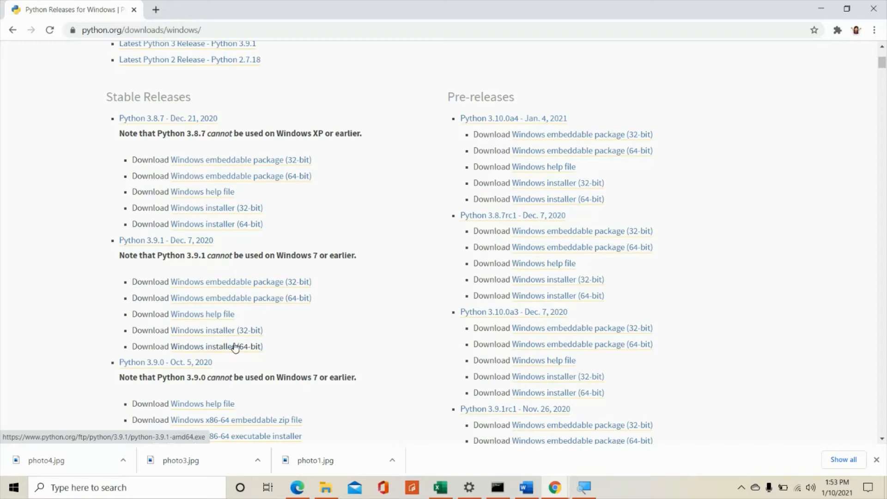
{"action": "scroll", "scroll_direction": "up", "scroll_amount": 3}
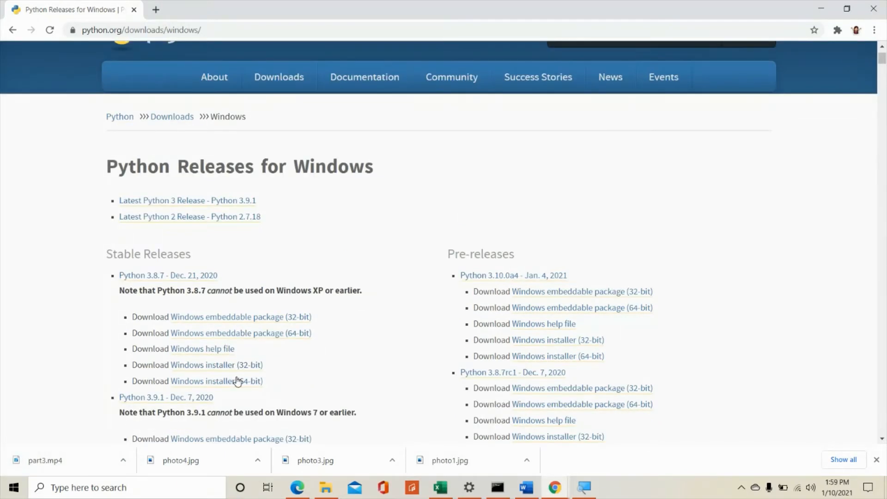
{"action": "left_click", "coordinate": [214, 381]}
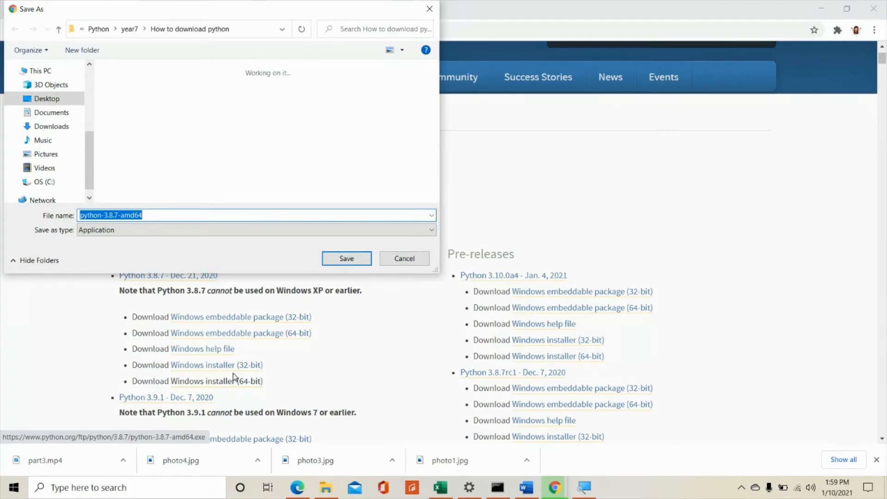
{"action": "mouse_move", "coordinate": [222, 139]}
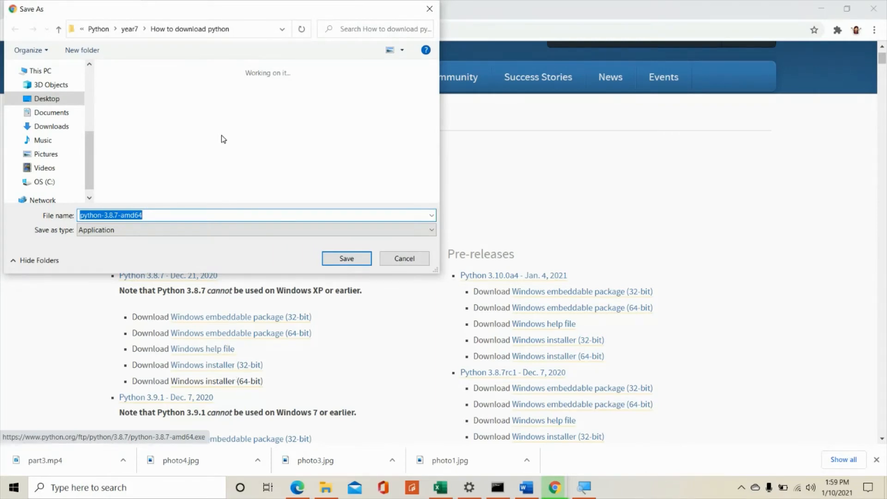
{"action": "mouse_move", "coordinate": [216, 113]}
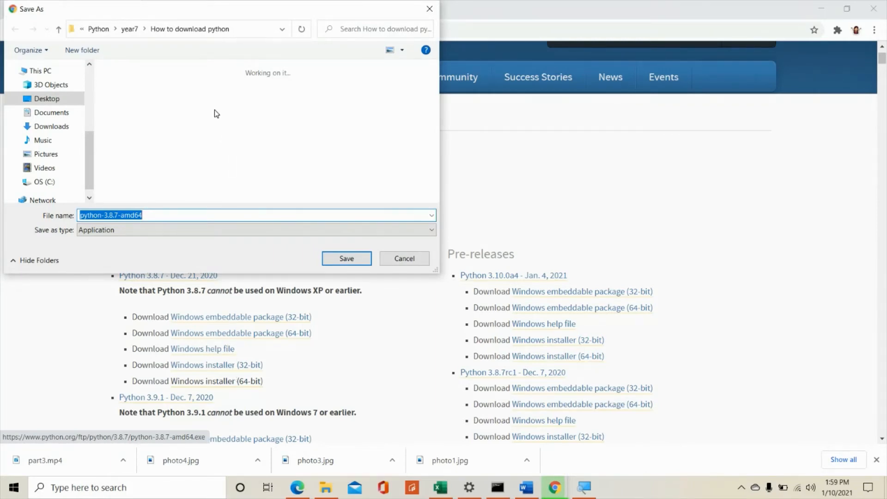
{"action": "mouse_move", "coordinate": [221, 91]}
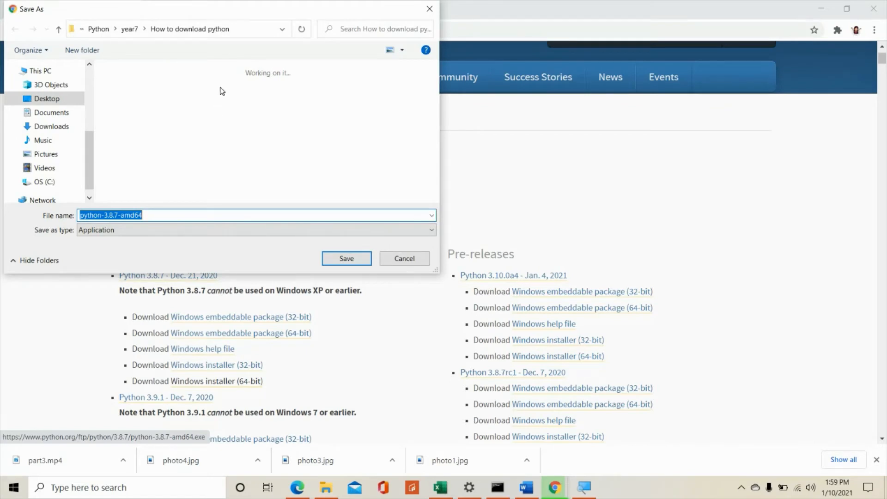
{"action": "mouse_move", "coordinate": [92, 149]}
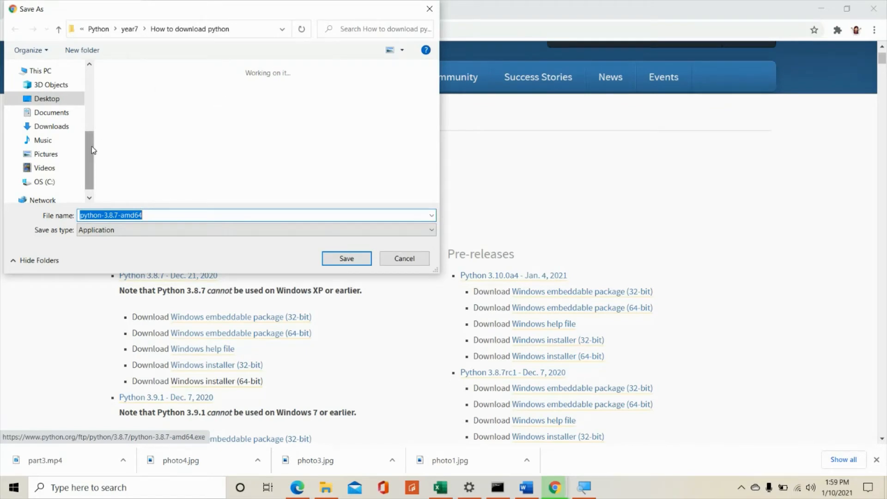
Step: Choose a destination folder and save python-3.8.7-amd64.exe
{"action": "scroll", "scroll_direction": "up", "scroll_amount": 3}
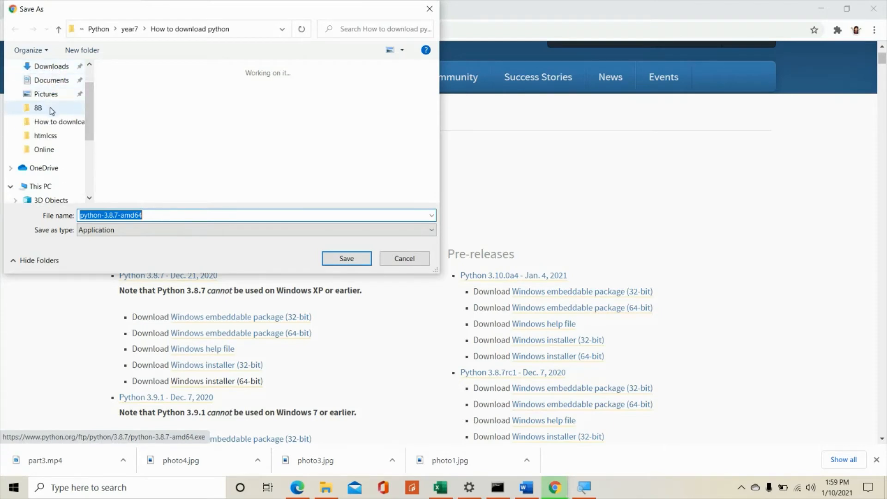
{"action": "left_click", "coordinate": [58, 121]}
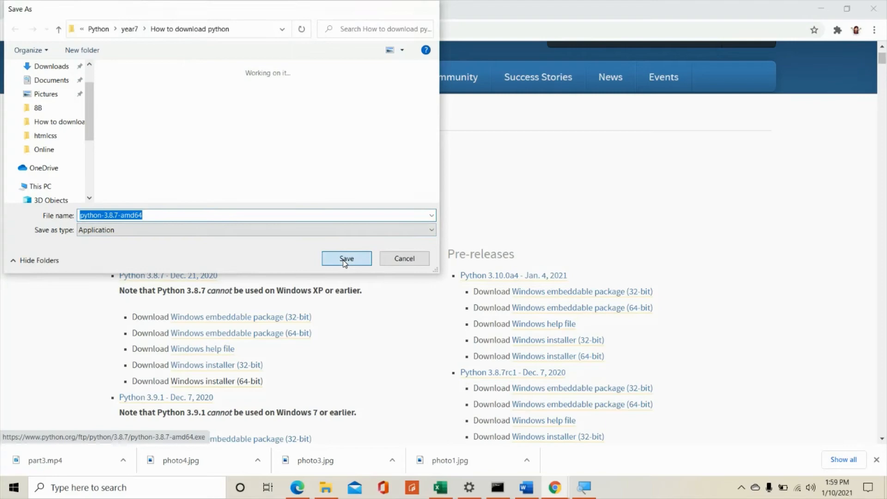
{"action": "left_click", "coordinate": [346, 259]}
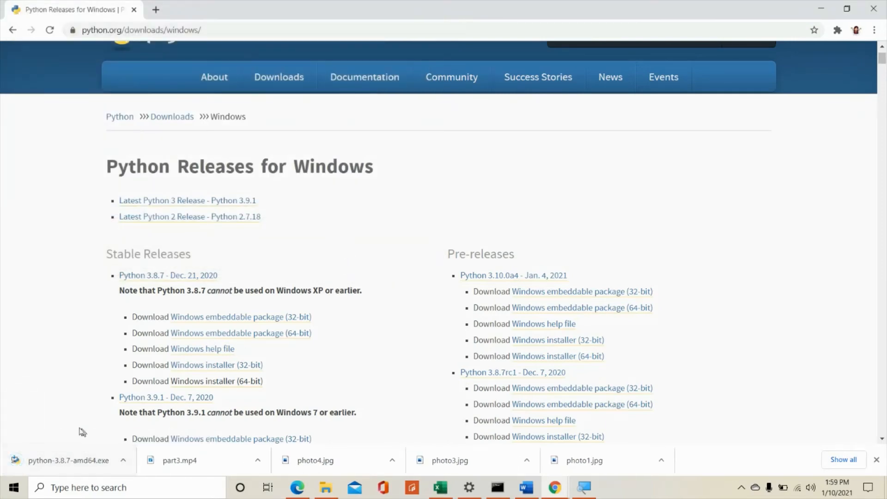
{"action": "mouse_move", "coordinate": [235, 431]}
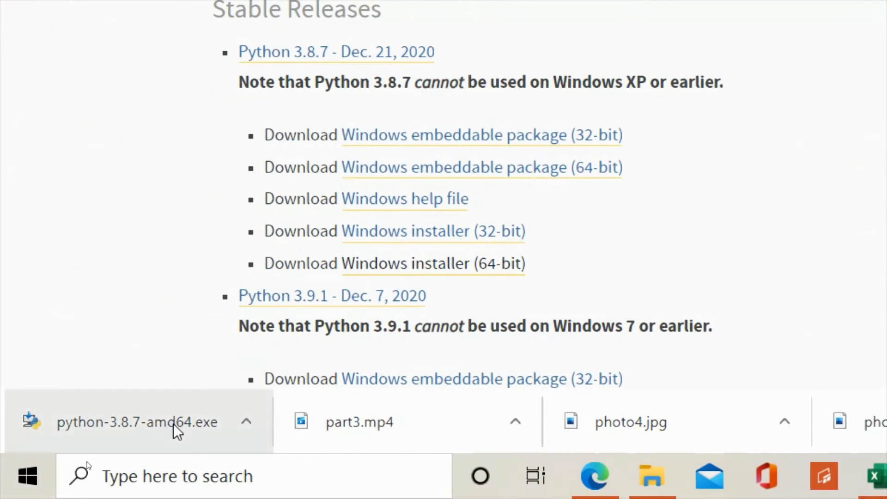
{"action": "mouse_move", "coordinate": [116, 430]}
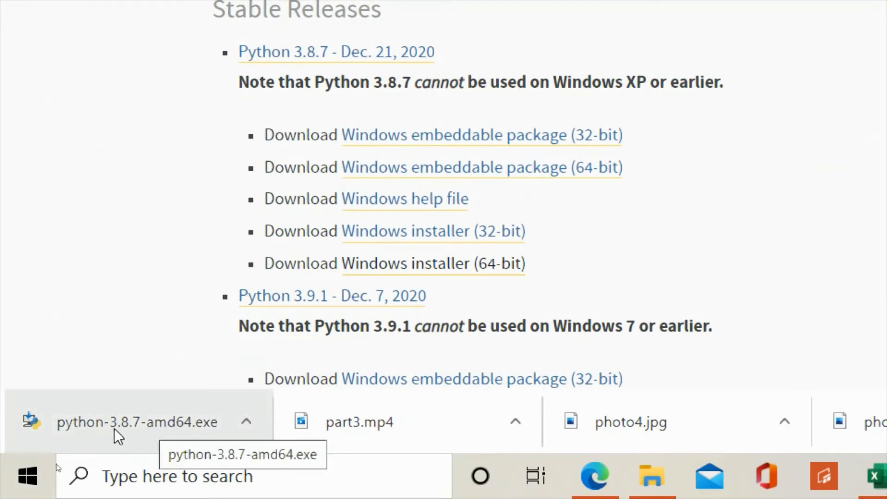
{"action": "mouse_move", "coordinate": [111, 439]}
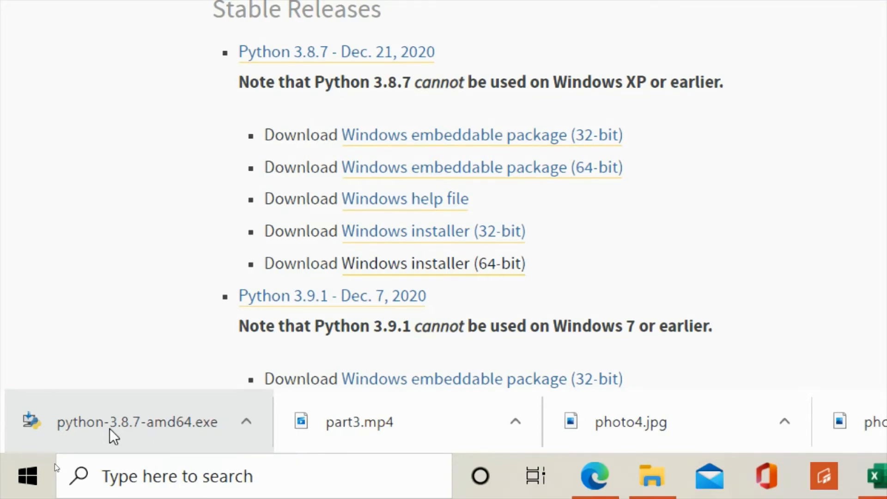
{"action": "mouse_move", "coordinate": [195, 430]}
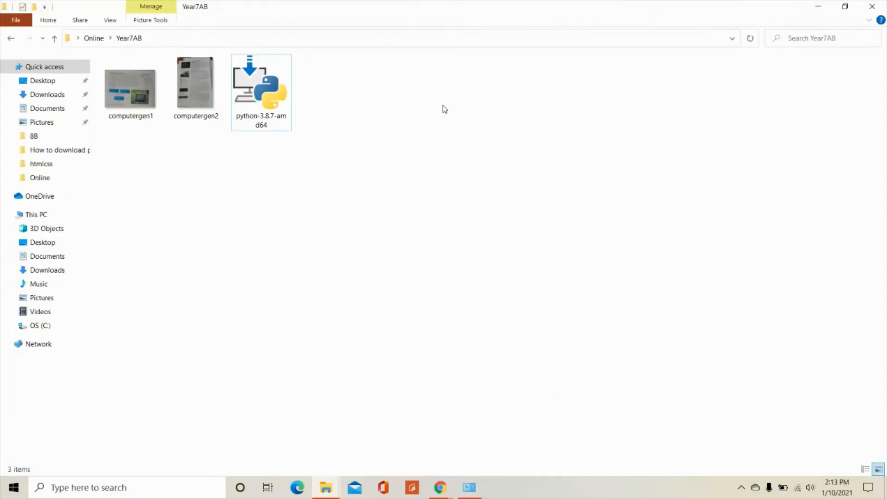
{"action": "mouse_move", "coordinate": [406, 115]}
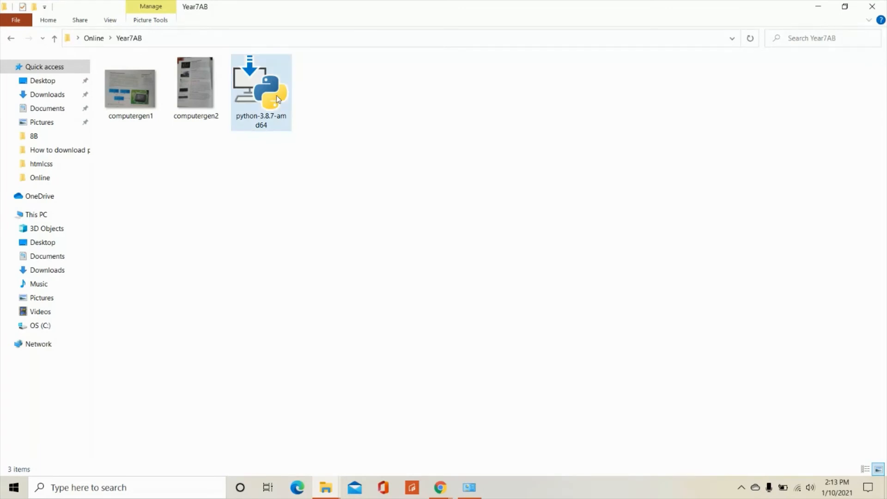
{"action": "mouse_move", "coordinate": [270, 102]}
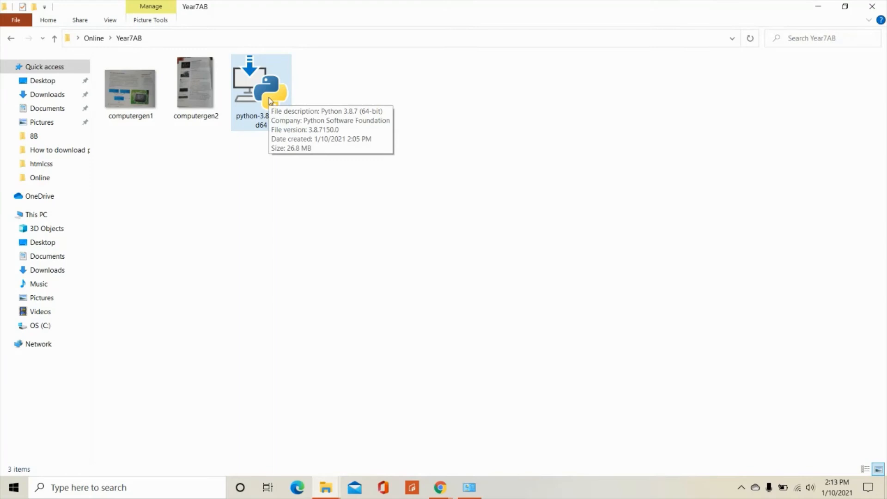
Step: Open python-3.8.7-amd64 from its File Explorer context menu
{"action": "right_click", "coordinate": [260, 85]}
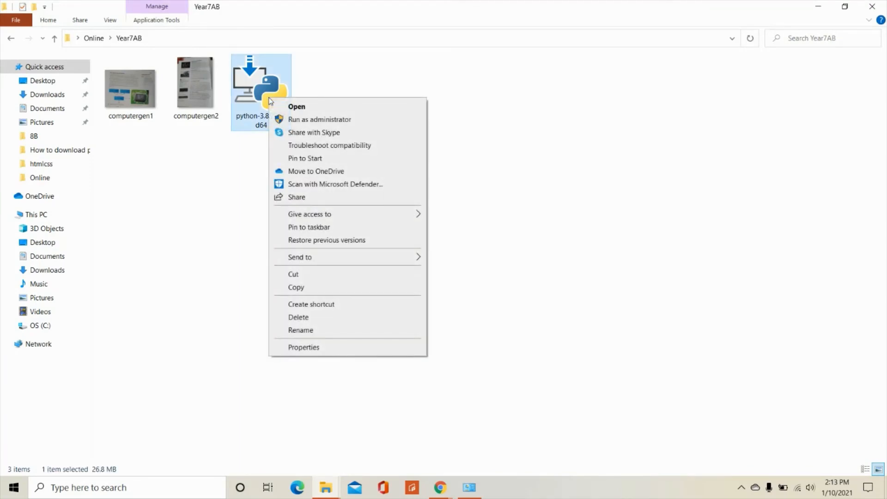
{"action": "left_click", "coordinate": [296, 107]}
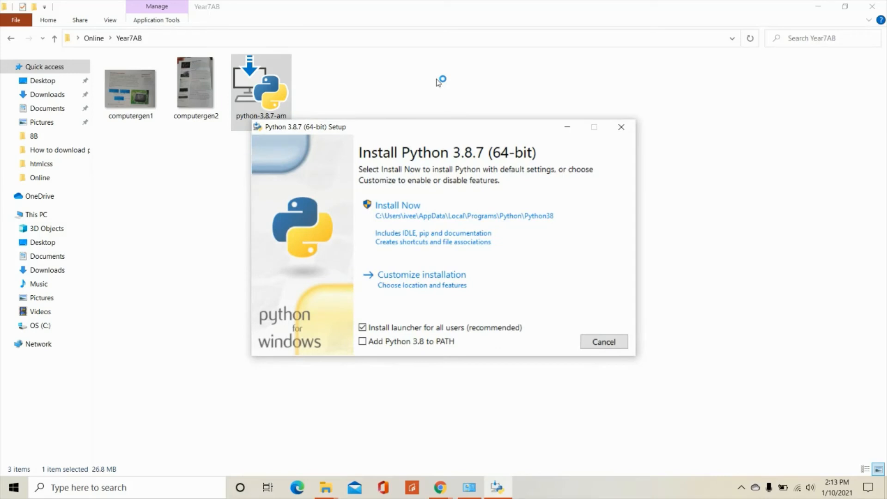
{"action": "mouse_move", "coordinate": [690, 250]}
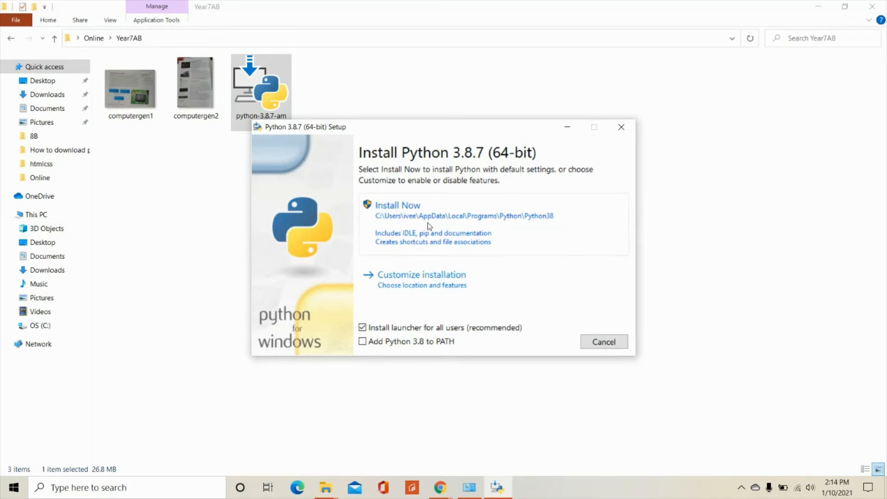
Step: Run Install Now to install Python 3.8.7 64-bit with default settings
{"action": "left_click", "coordinate": [398, 205]}
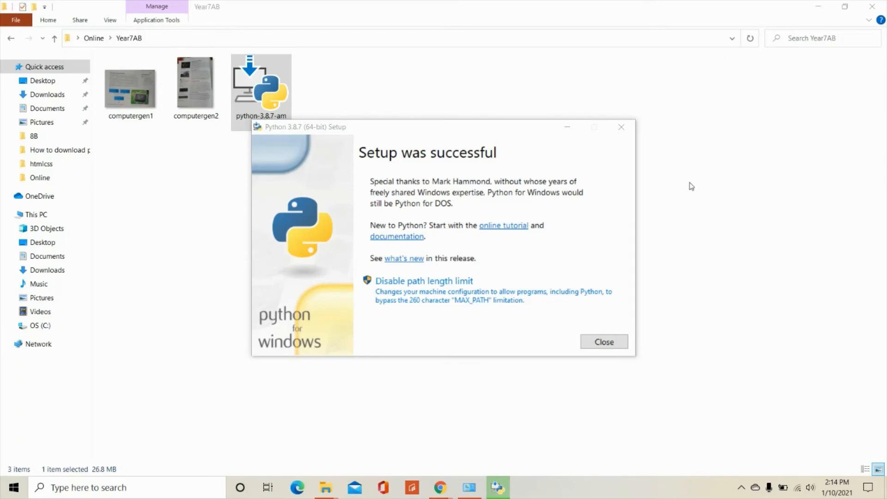
{"action": "mouse_move", "coordinate": [519, 230]}
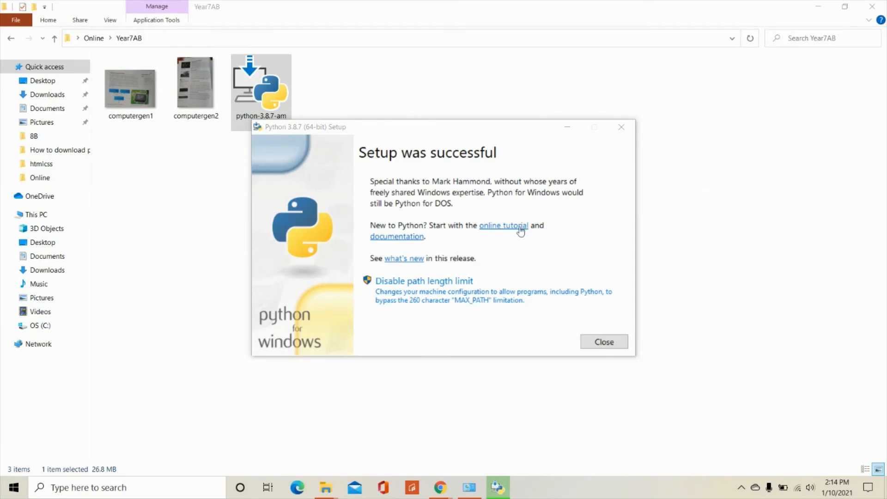
{"action": "mouse_move", "coordinate": [489, 242]}
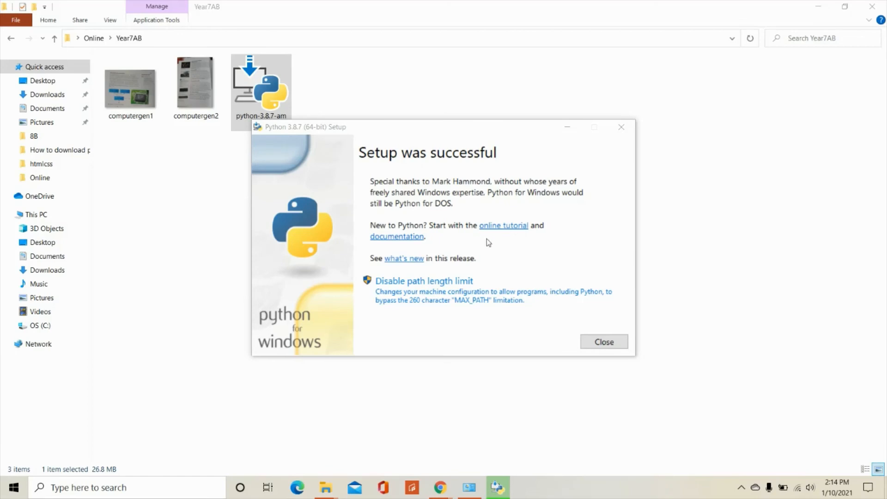
{"action": "mouse_move", "coordinate": [506, 245]}
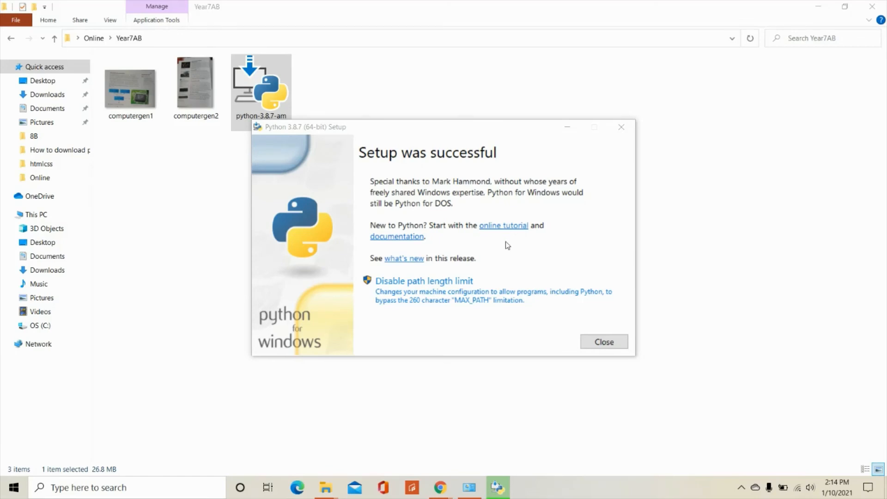
Step: Close the 'Setup was successful' installer window
{"action": "left_click", "coordinate": [603, 342]}
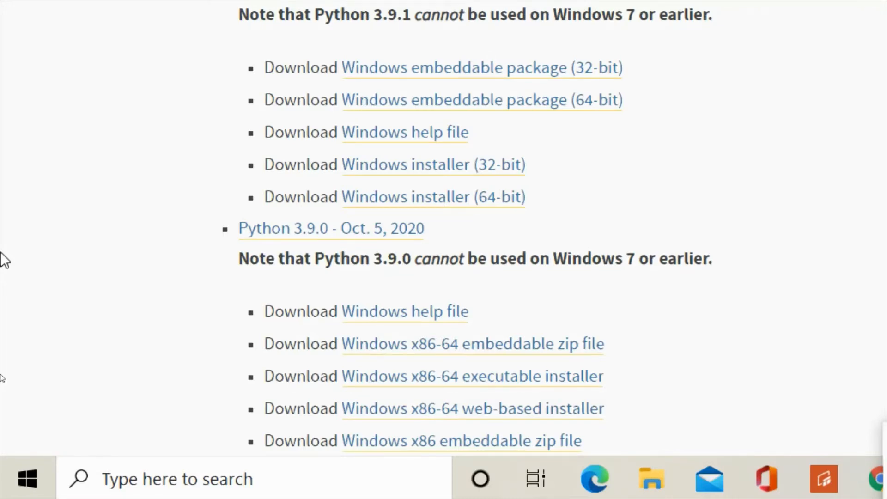
{"action": "mouse_move", "coordinate": [27, 478]}
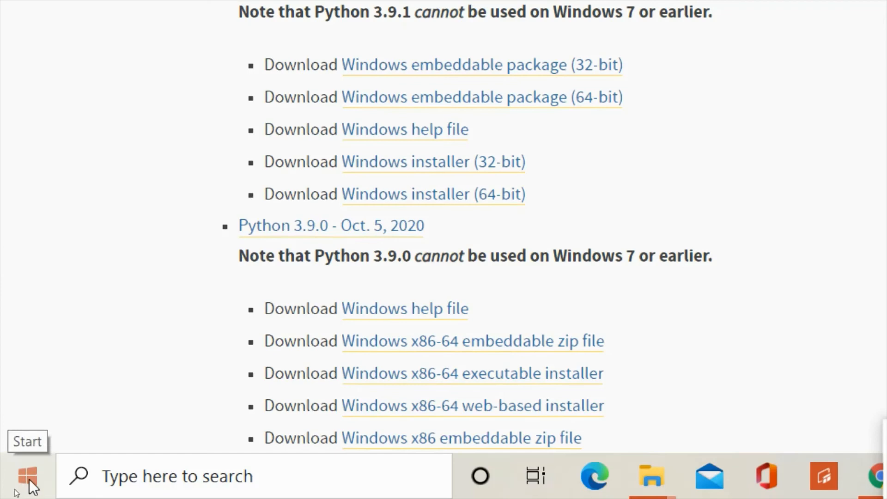
Step: Open the Start menu and scroll to Recently added to see IDLE (Python 3.8 64-bit)
{"action": "left_click", "coordinate": [22, 475]}
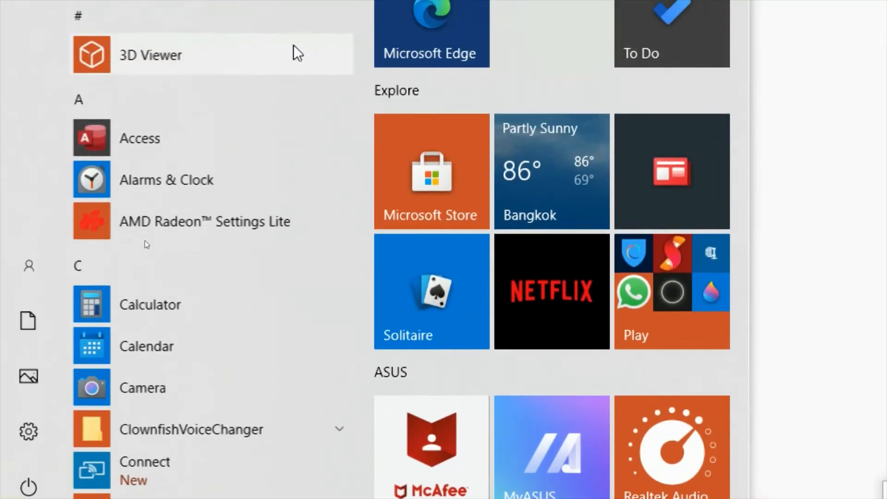
{"action": "scroll", "scroll_direction": "up", "scroll_amount": 3}
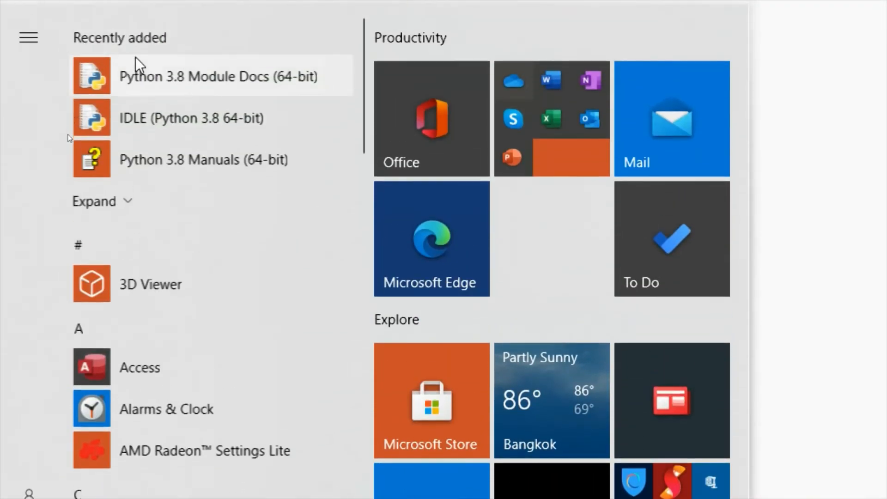
{"action": "mouse_move", "coordinate": [140, 143]}
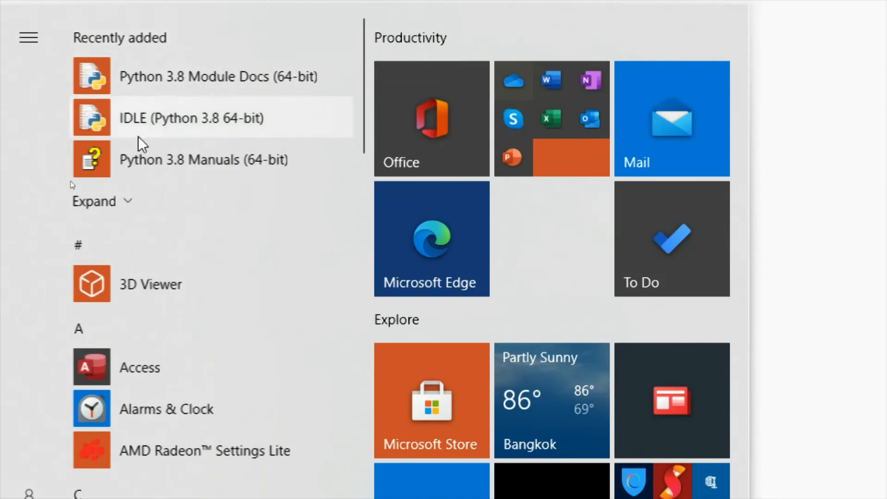